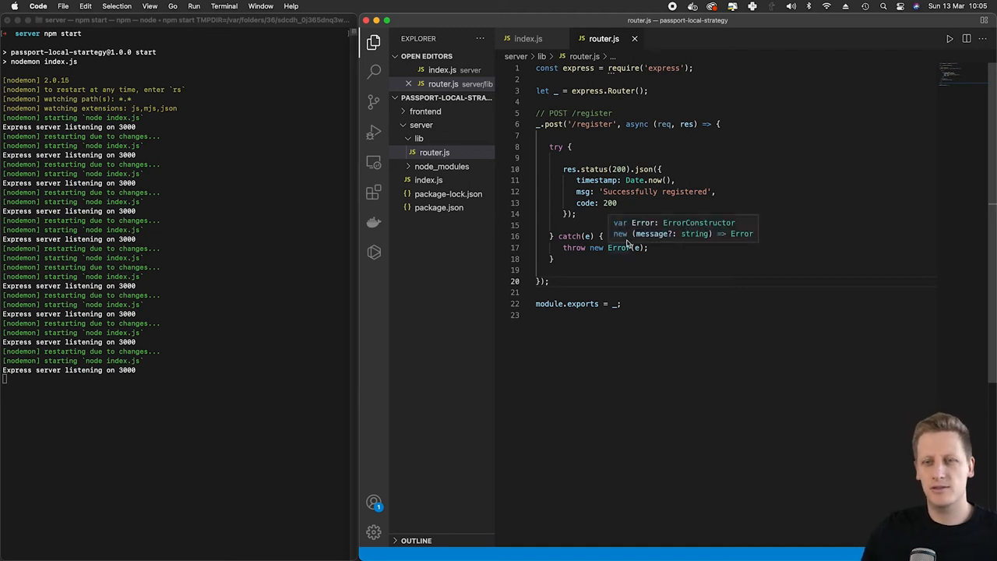
# - Add blank lines after the register route, above module.exports
pyautogui.click(572, 281)
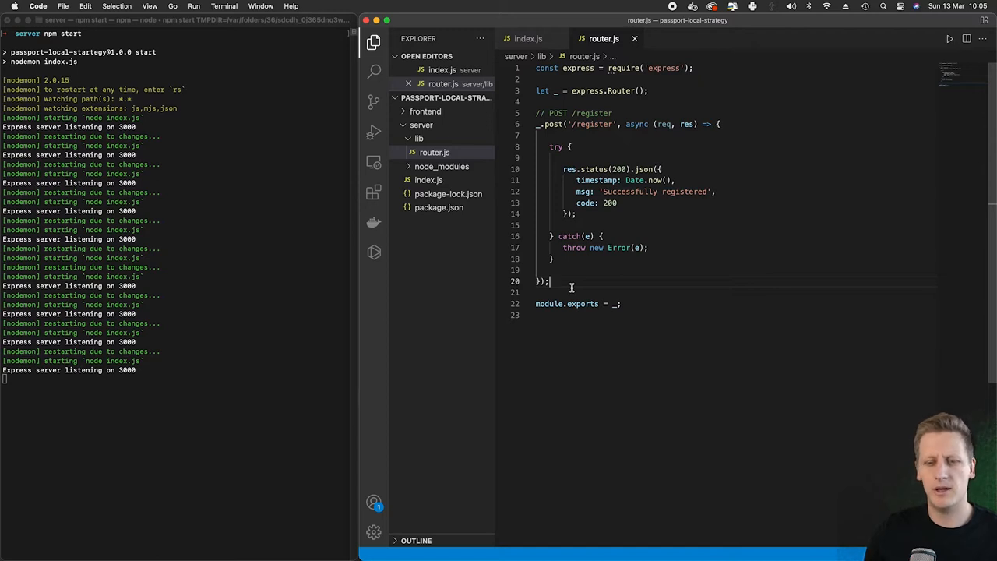
pyautogui.press('Enter')
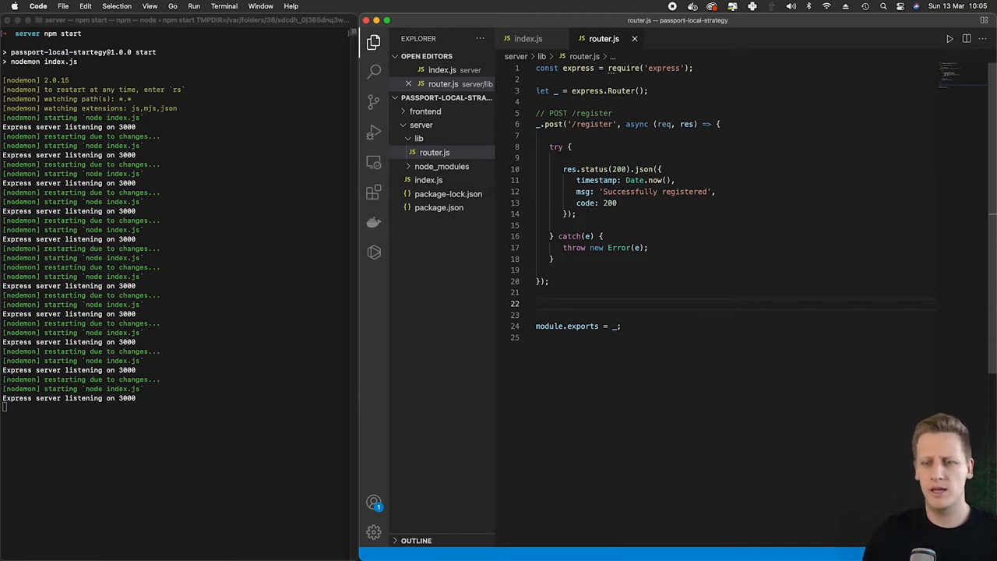
# - Write a // POST /login comment and an _.post('/login') async handler with a try/catch skeleton
pyautogui.write('// GET /register')
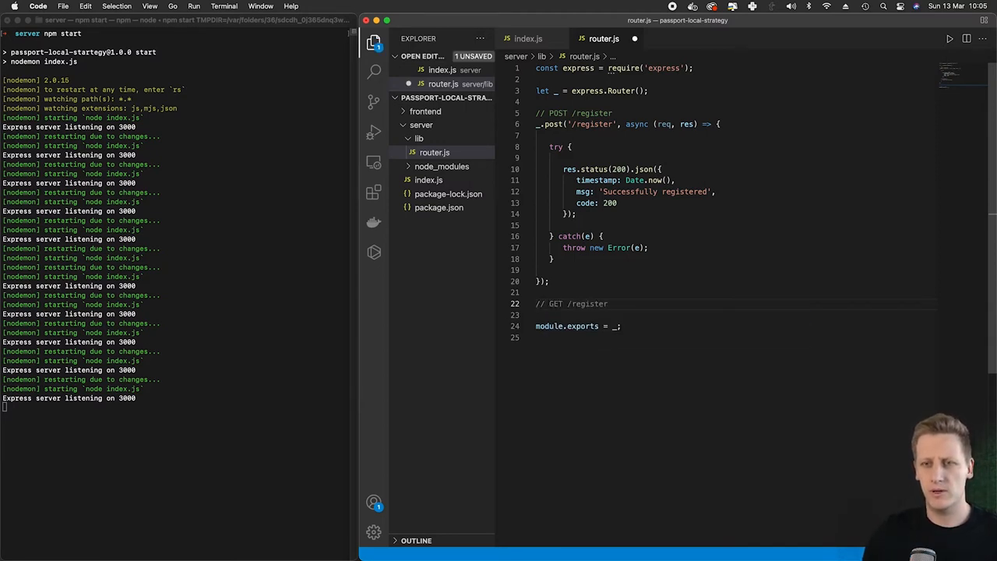
pyautogui.write('POST /l')
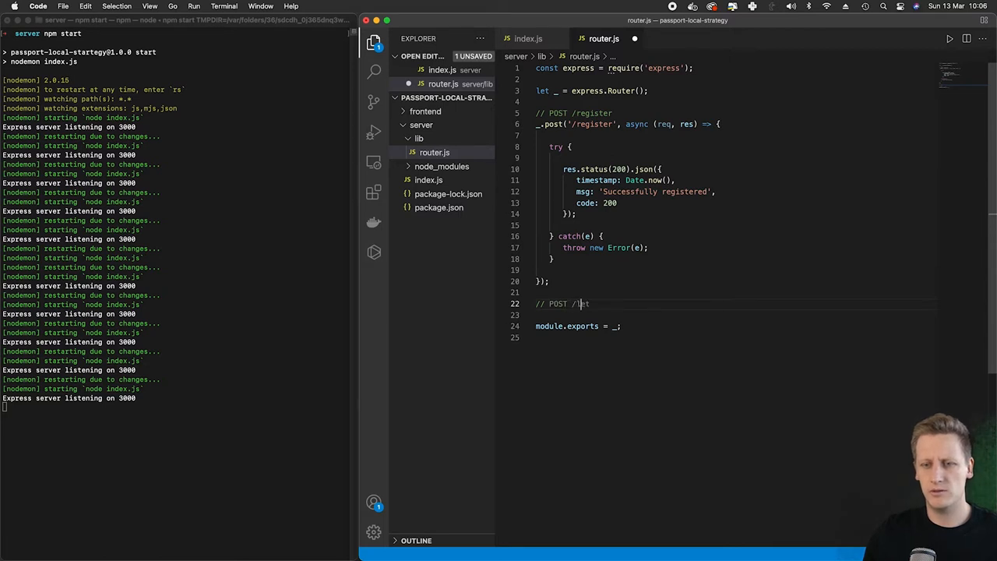
pyautogui.write('ogin')
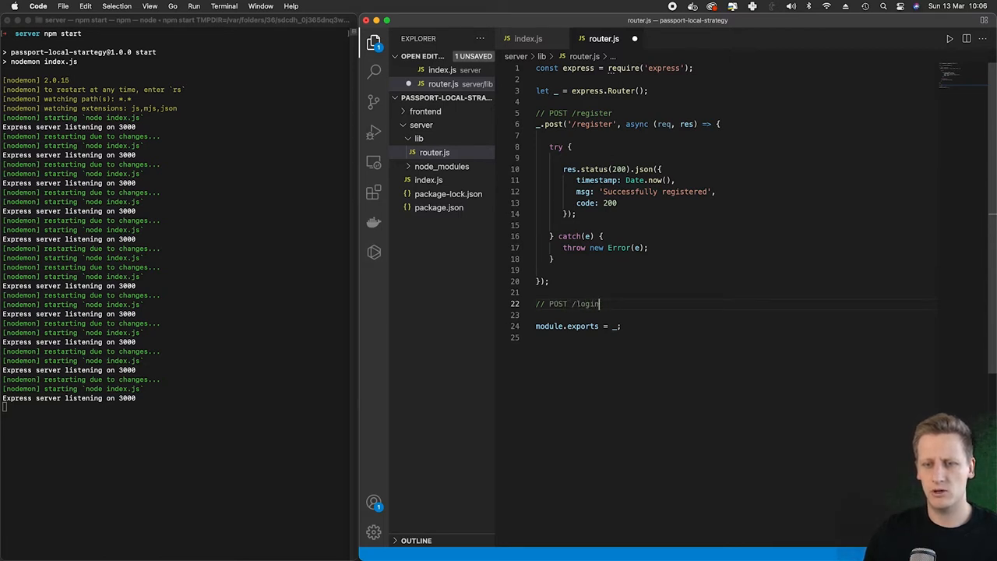
pyautogui.write("_.post('/login',")
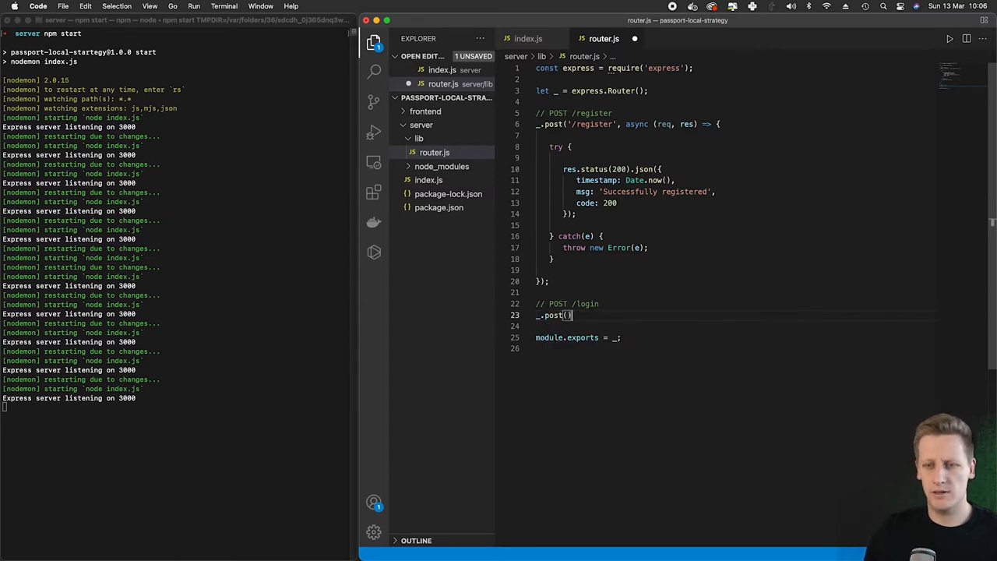
pyautogui.write("''")
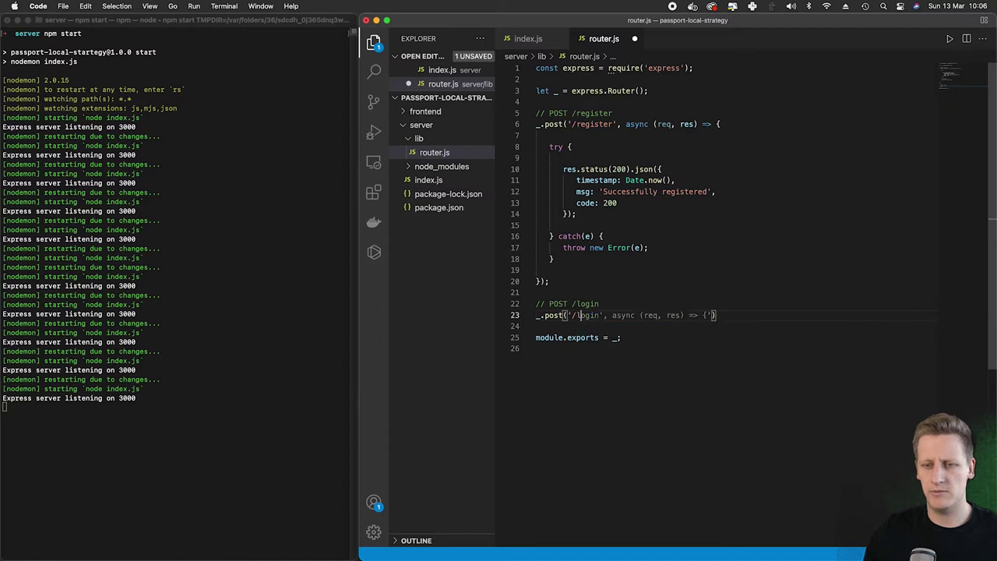
pyautogui.write('async(req, res')
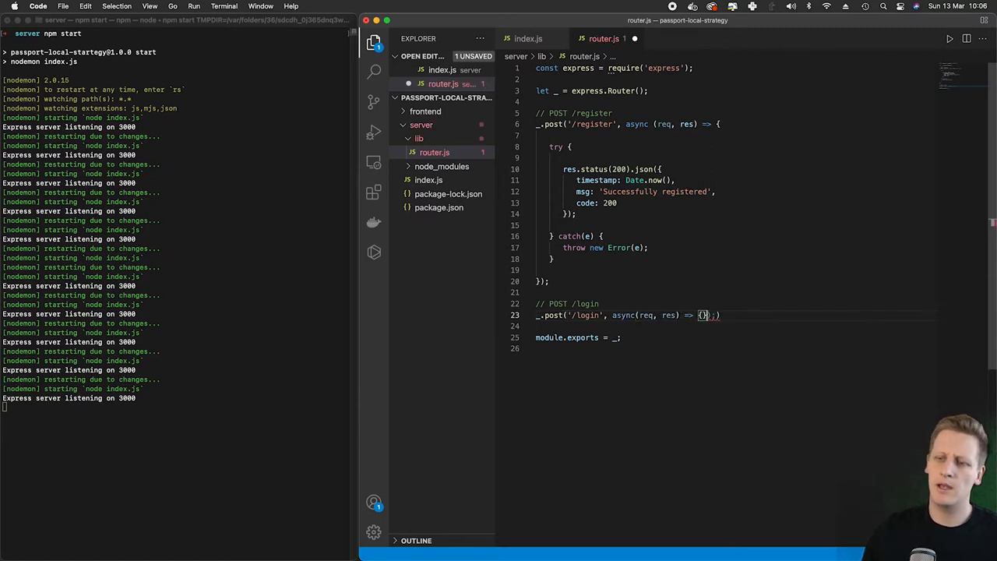
pyautogui.write('try {')
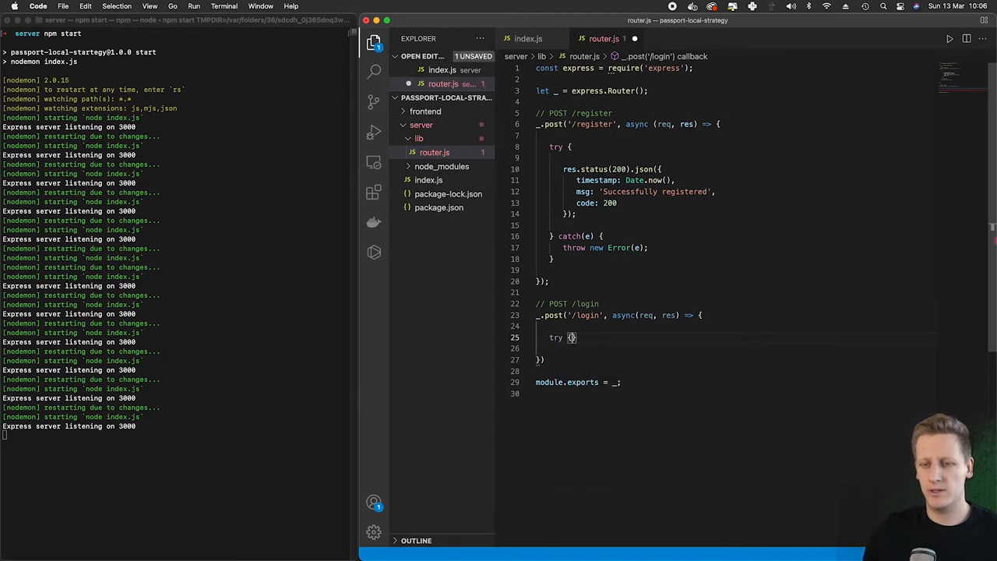
pyautogui.write('}a')
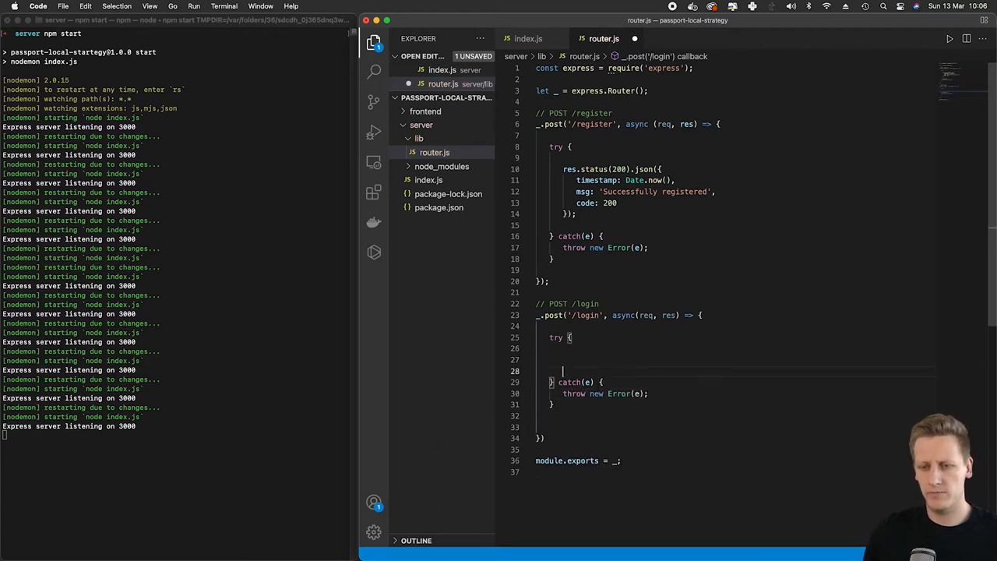
# - Fill the try block with res.status JSON holding timestamp Date.now() and msg 'Logged in successfully'
pyautogui.write('res.status(200).json')
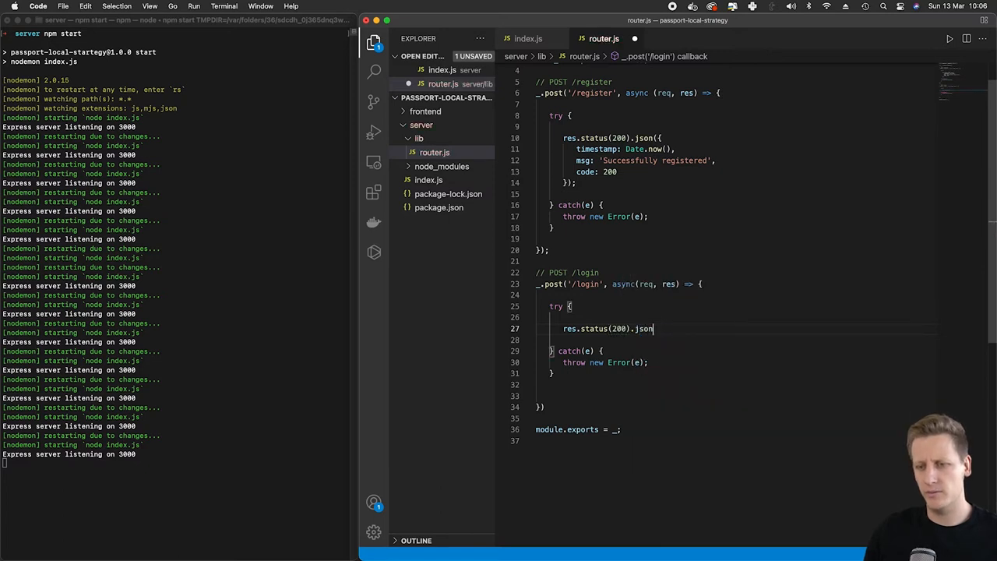
pyautogui.write('({')
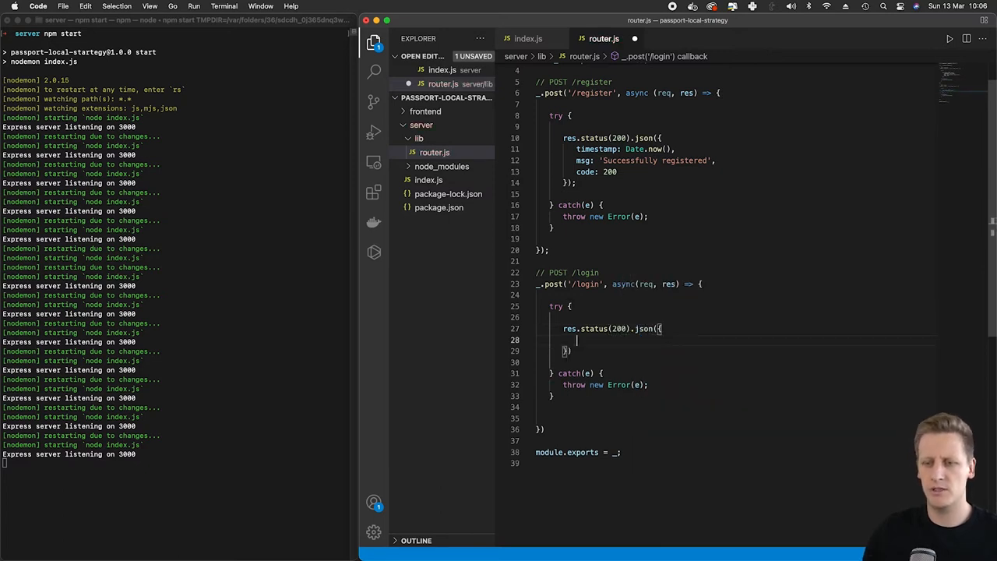
pyautogui.write('timestamp: Date.now(),')
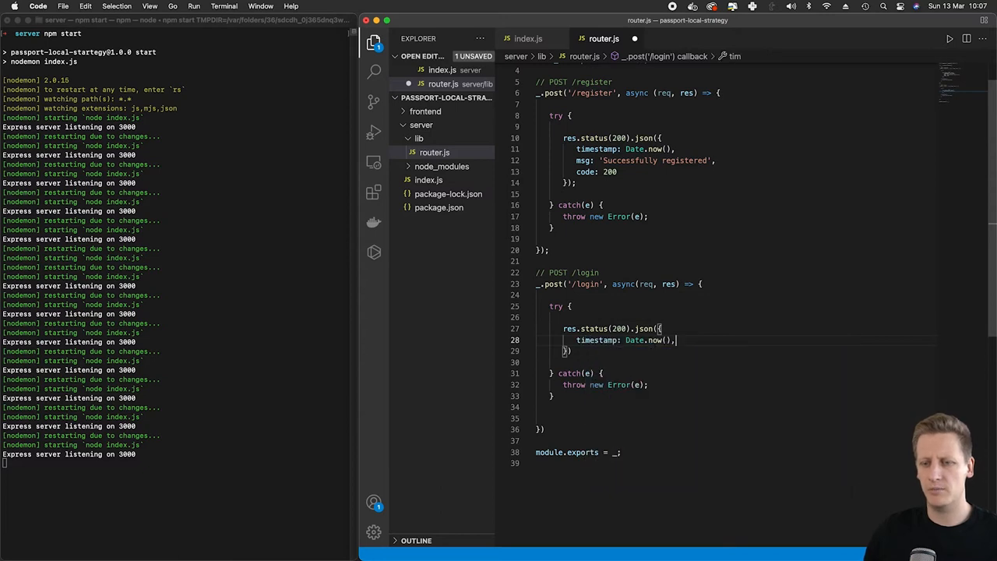
pyautogui.press('enter')
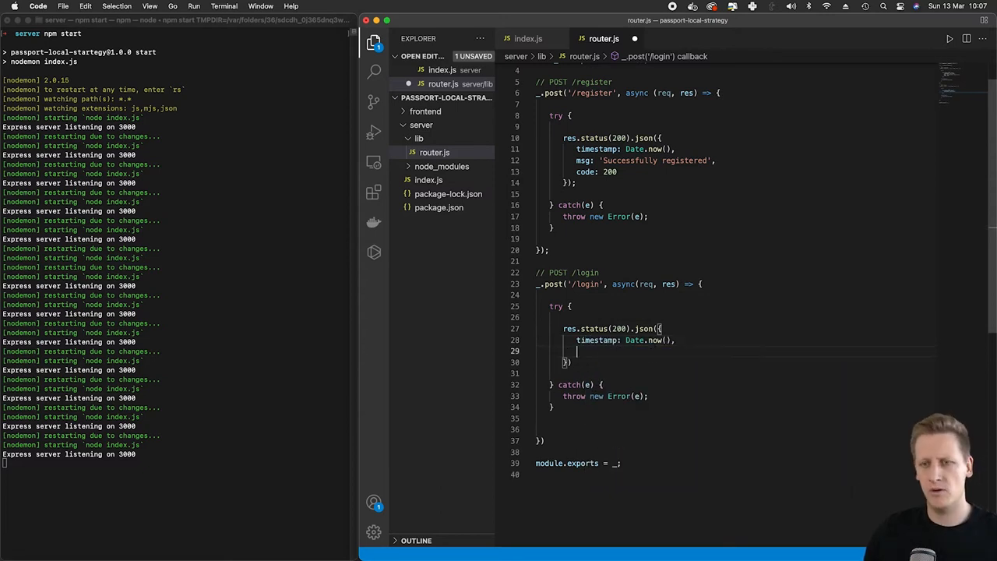
pyautogui.write("msg: 'Successfully logged in")
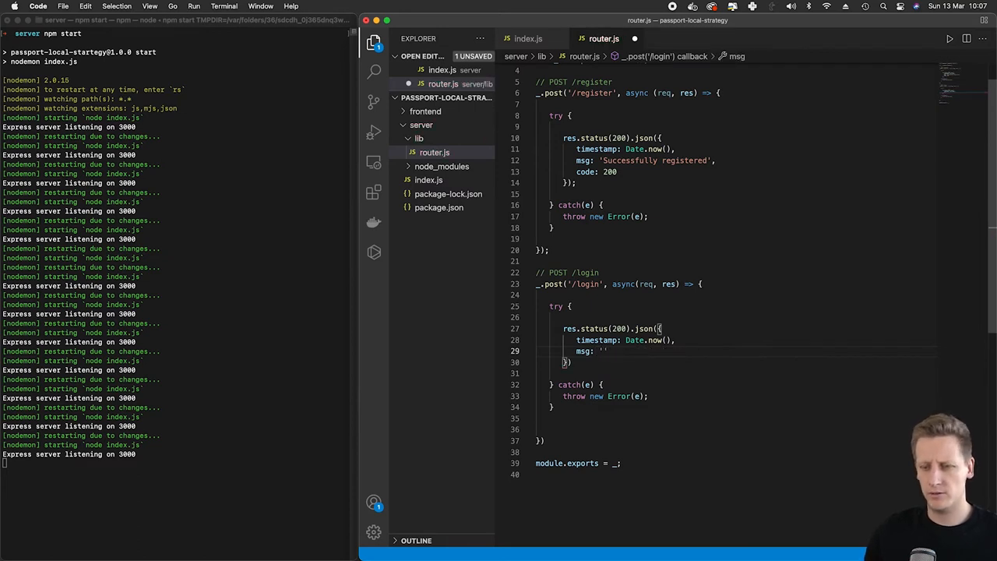
pyautogui.write('Logged')
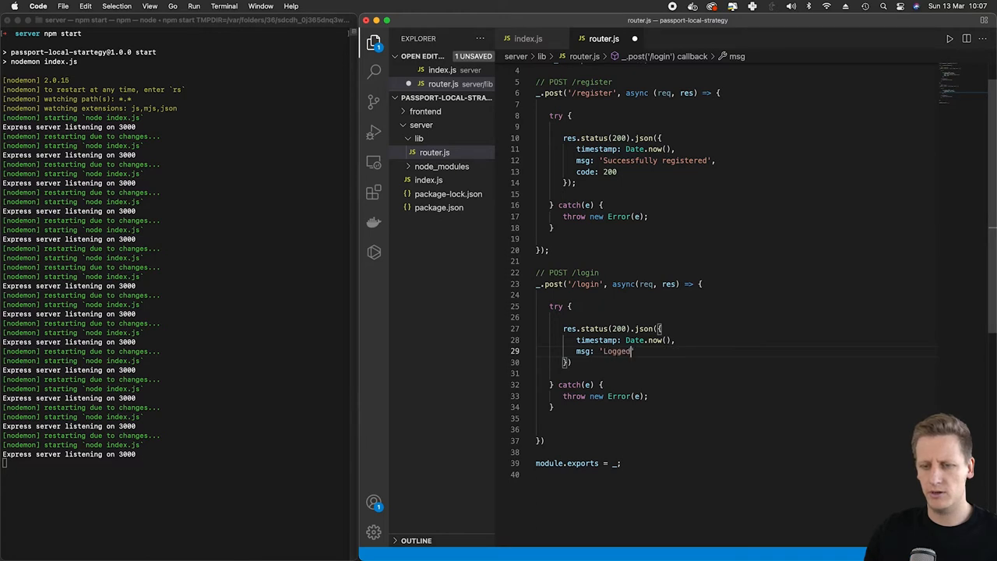
pyautogui.press('Return')
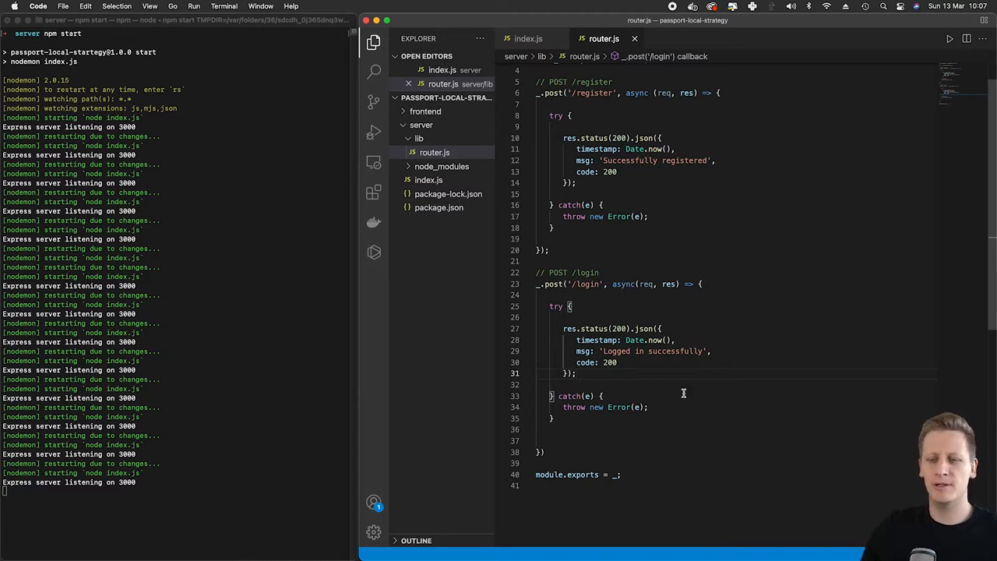
pyautogui.moveTo(562, 274)
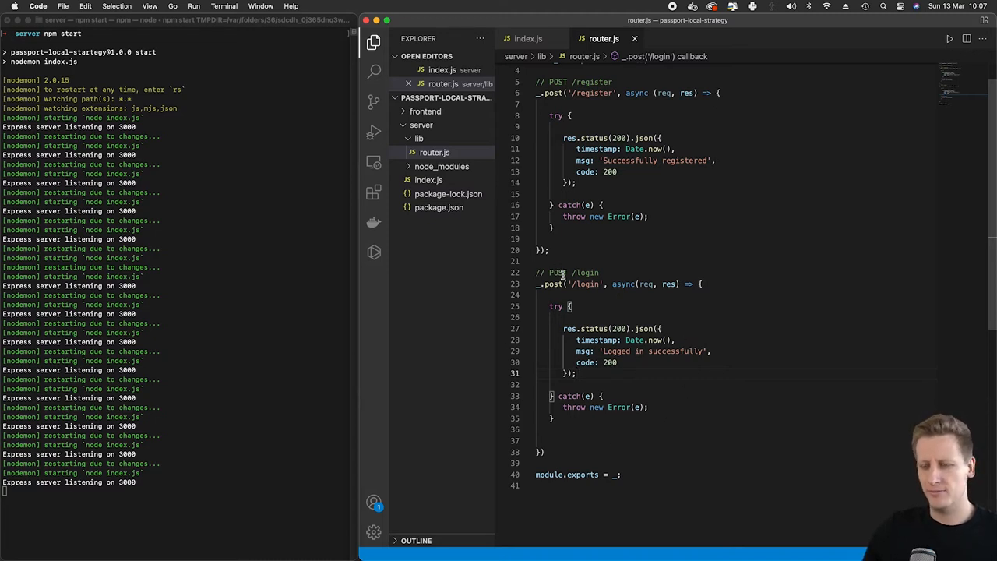
pyautogui.moveTo(700, 185)
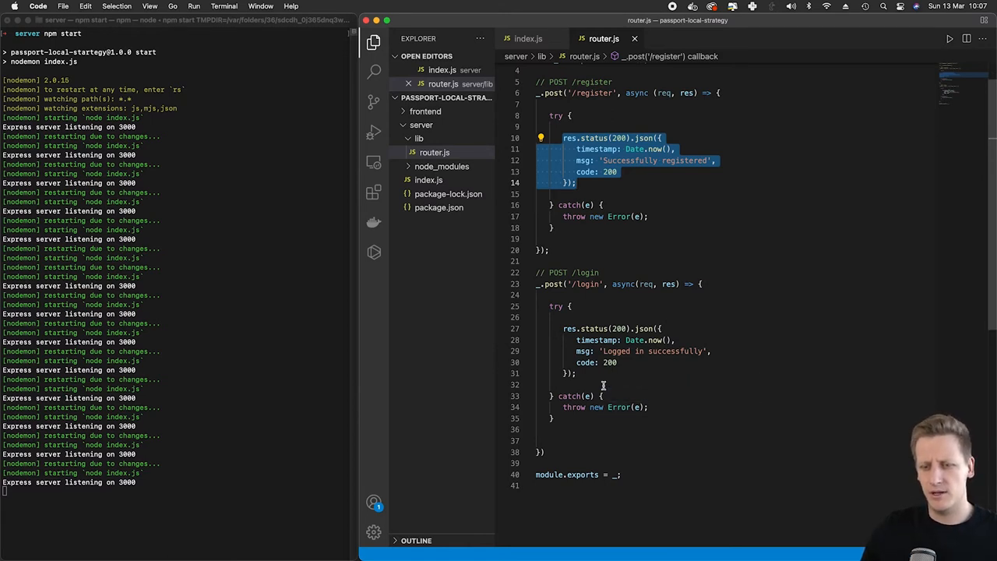
# - Send POST localhost:3000/api/login in Postman and read back 'Logged in successfully' with code 200
pyautogui.scroll(-3)
pyautogui.write(';')
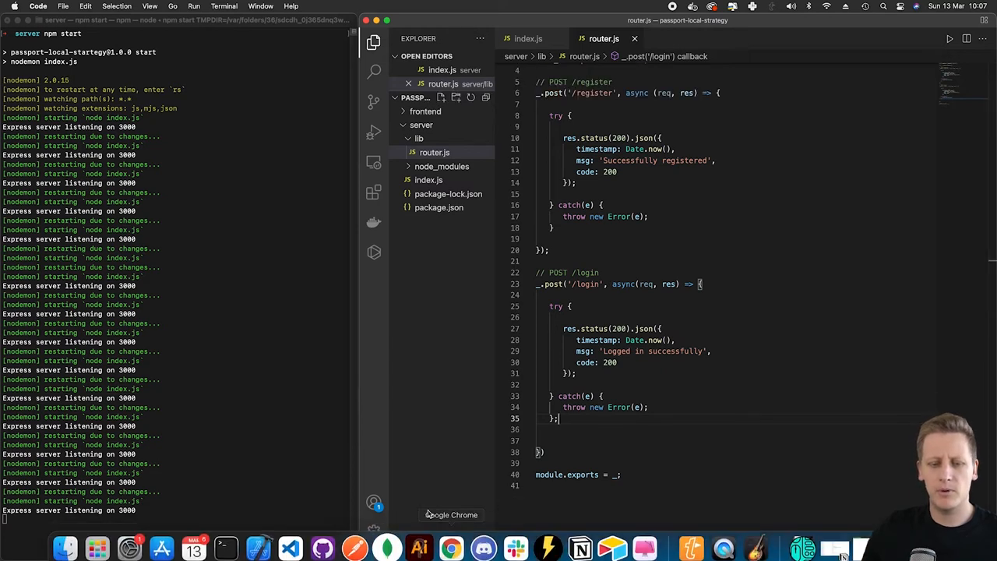
pyautogui.moveTo(355, 538)
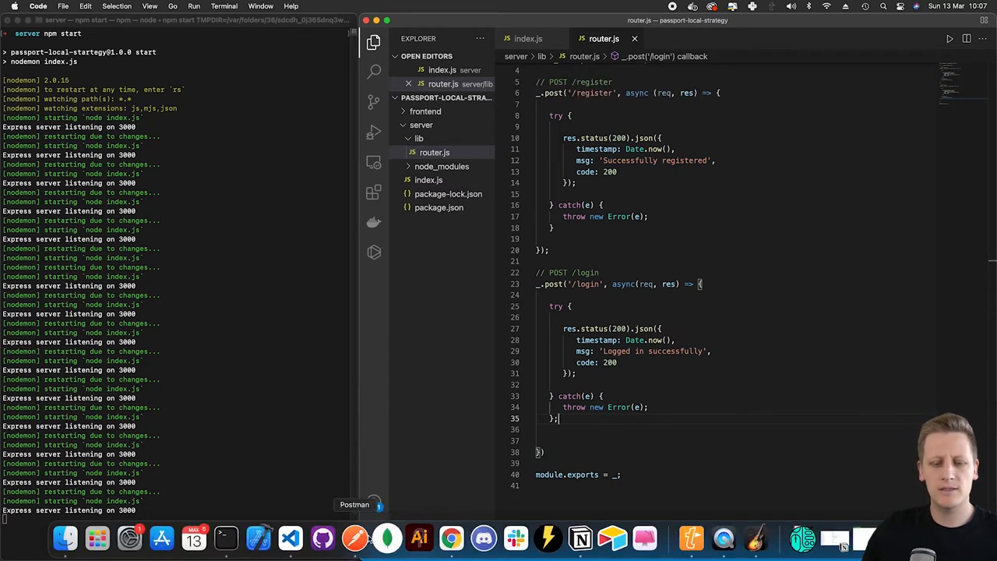
pyautogui.click(354, 537)
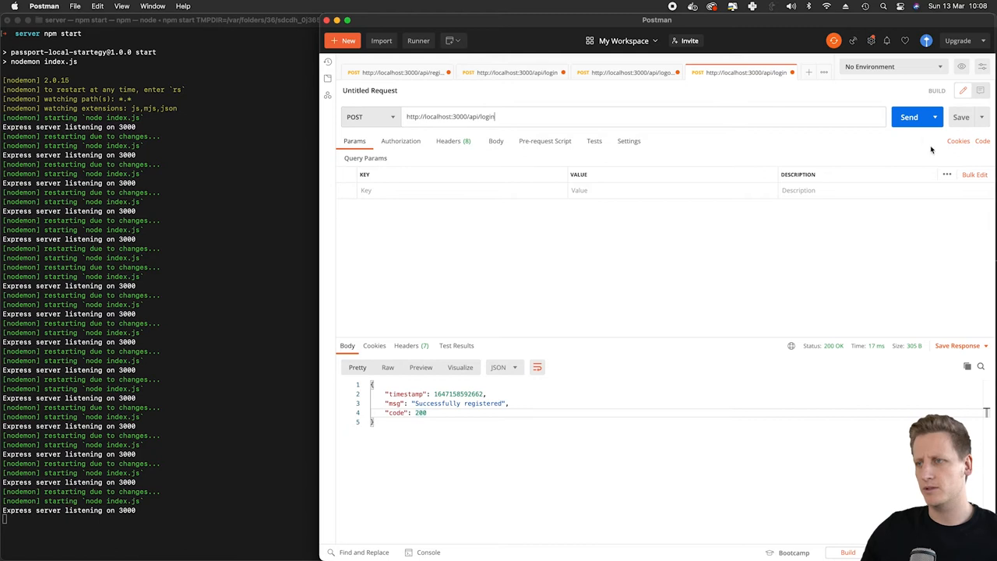
pyautogui.click(910, 117)
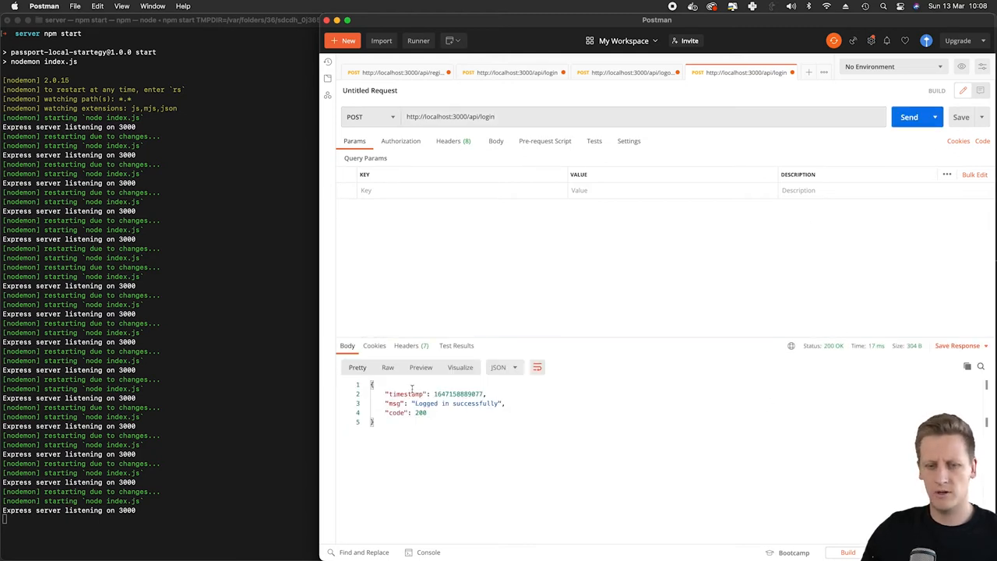
pyautogui.doubleClick(449, 402)
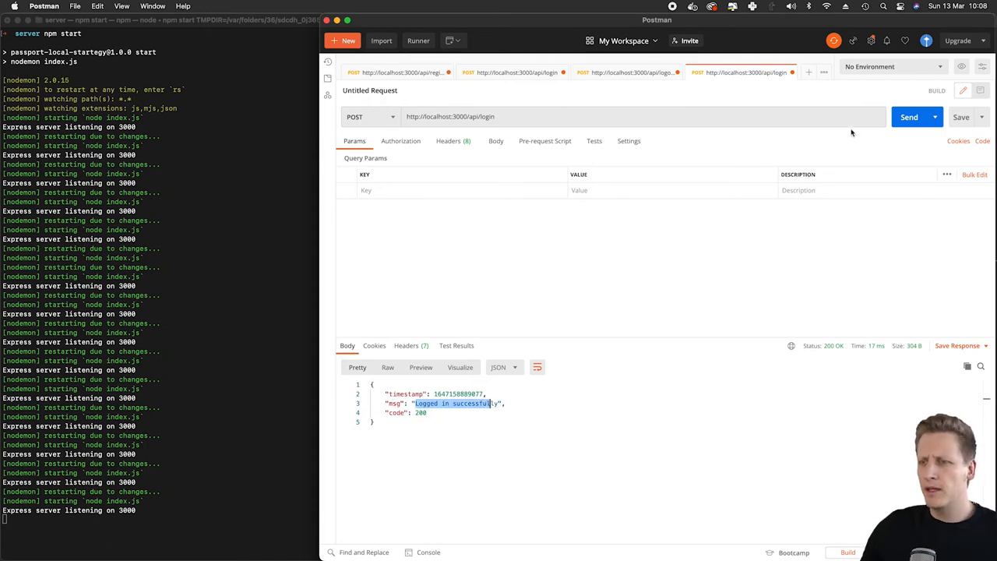
pyautogui.moveTo(287, 15)
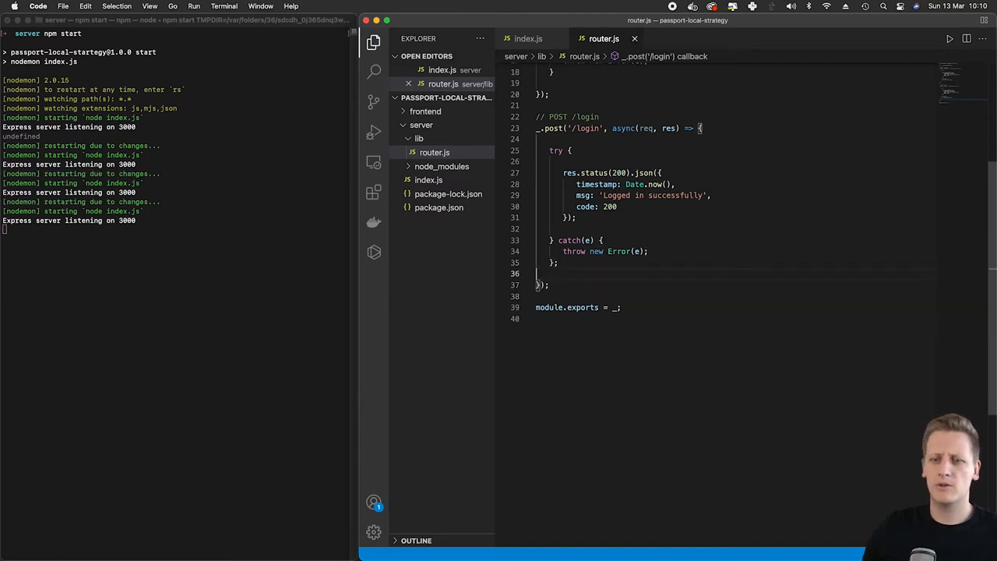
# - Write an _.post('/logout', async (req, res)) handler with a catch(e) that throws new Error(e)
pyautogui.write("_.post('/")
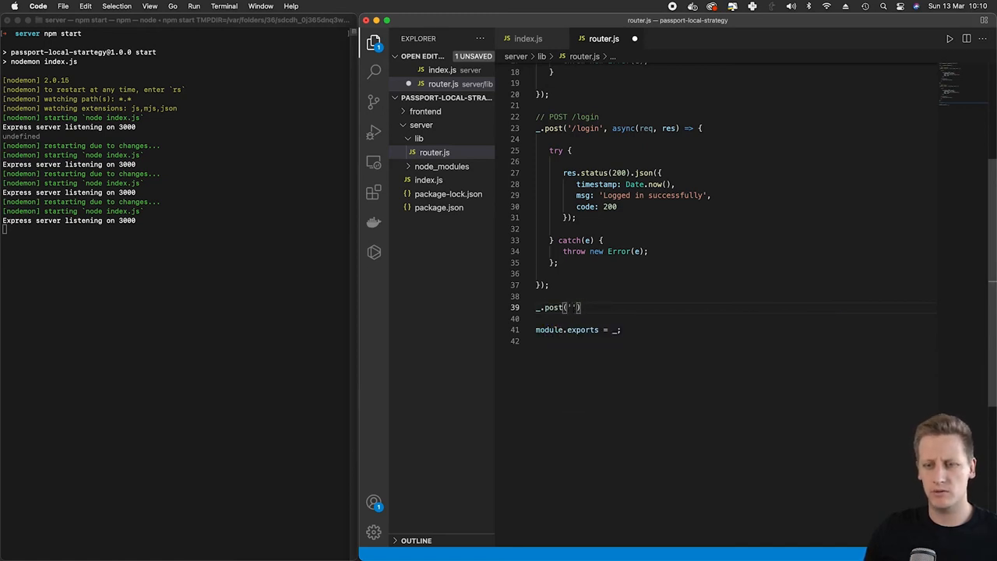
pyautogui.write("/logout', async")
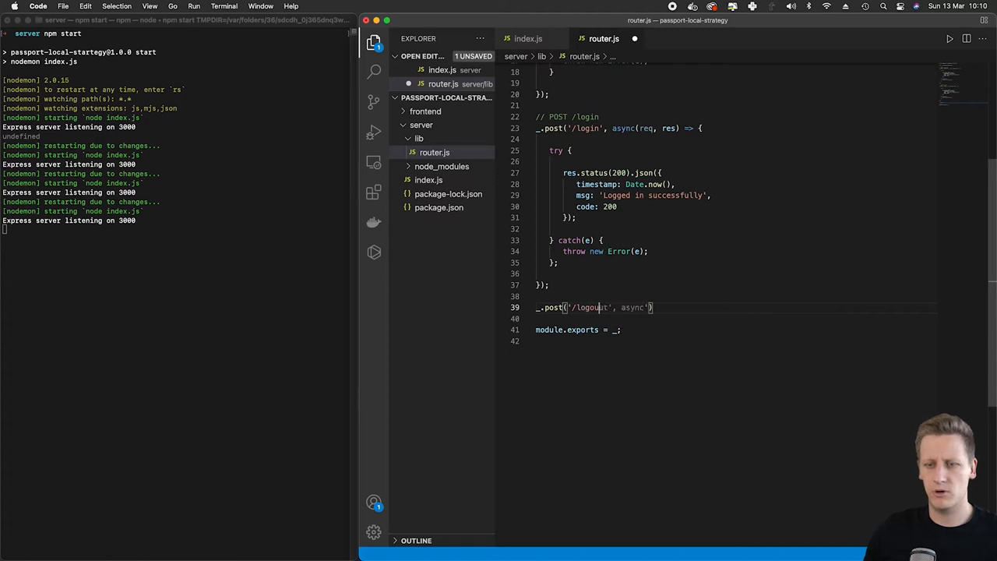
pyautogui.write('(req')
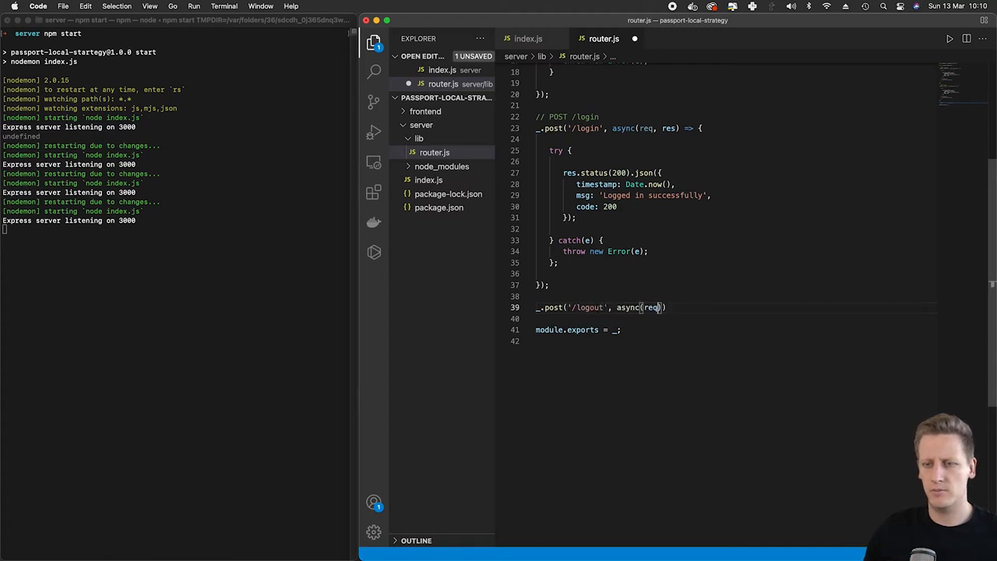
pyautogui.write(', res)')
pyautogui.write('try ')
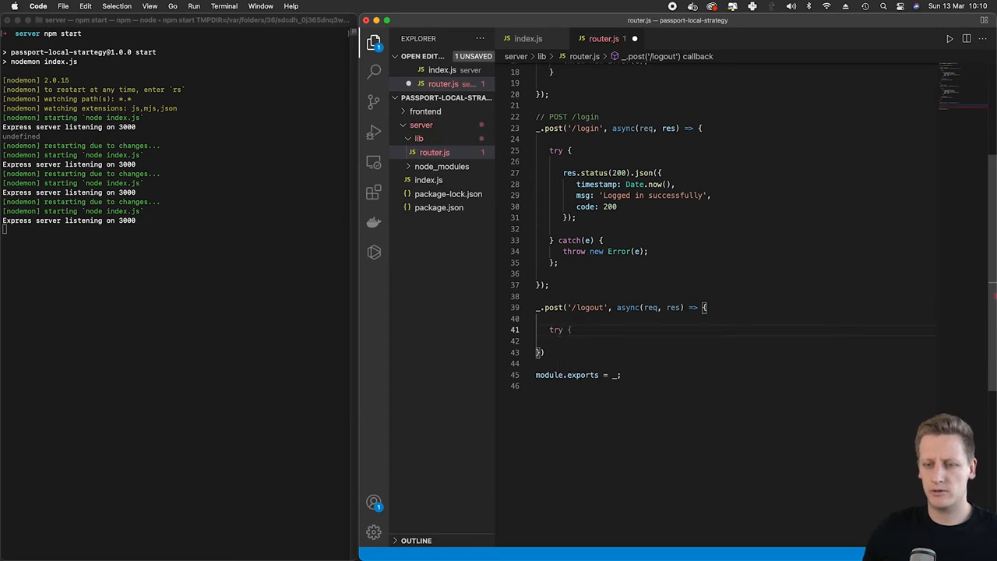
pyautogui.write('{}')
pyautogui.write('} catch')
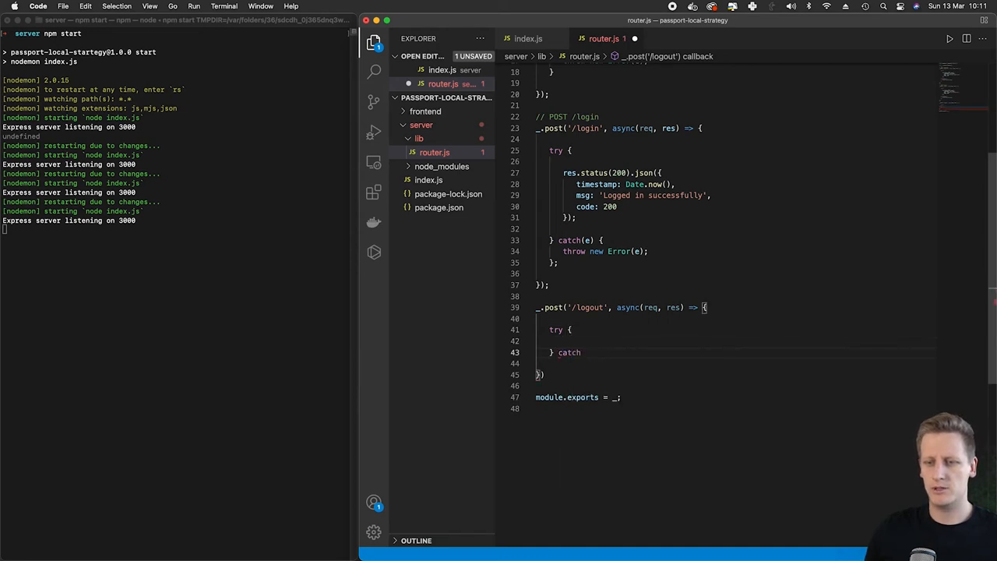
pyautogui.write('(e) {')
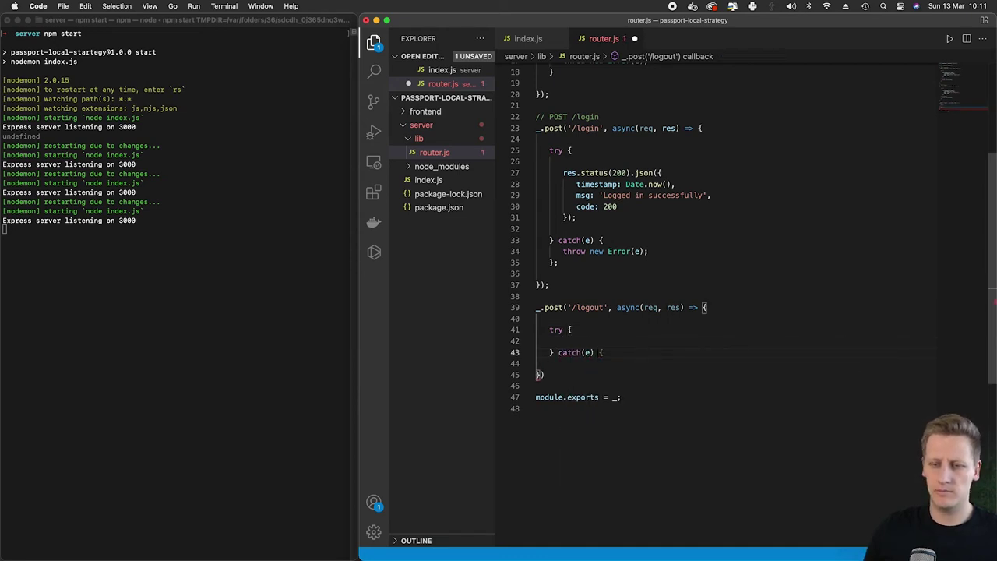
pyautogui.write('throw new Error(e);')
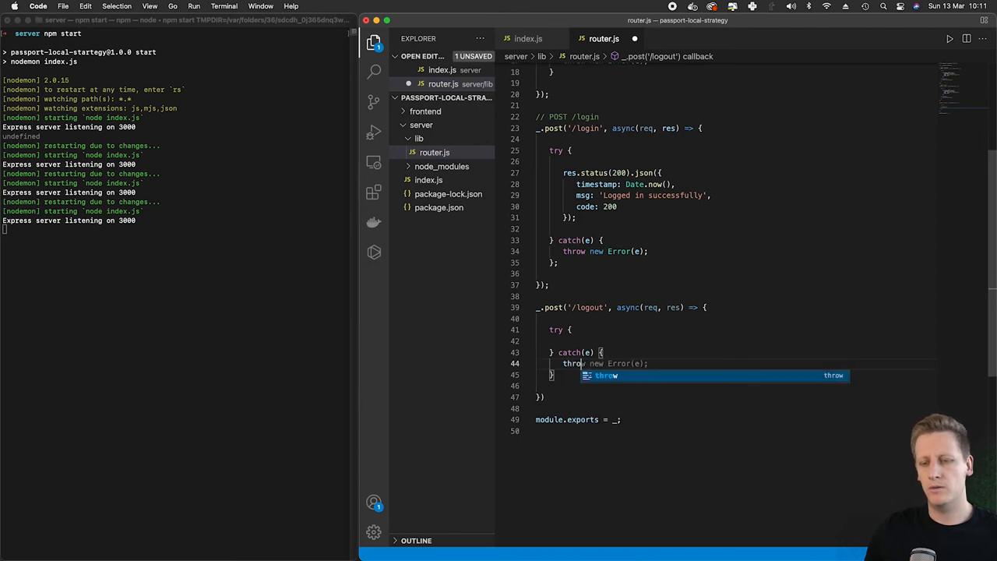
# - Fill the try block with res.status(200).json holding timestamp Date.now() and code 200
pyautogui.press('Return')
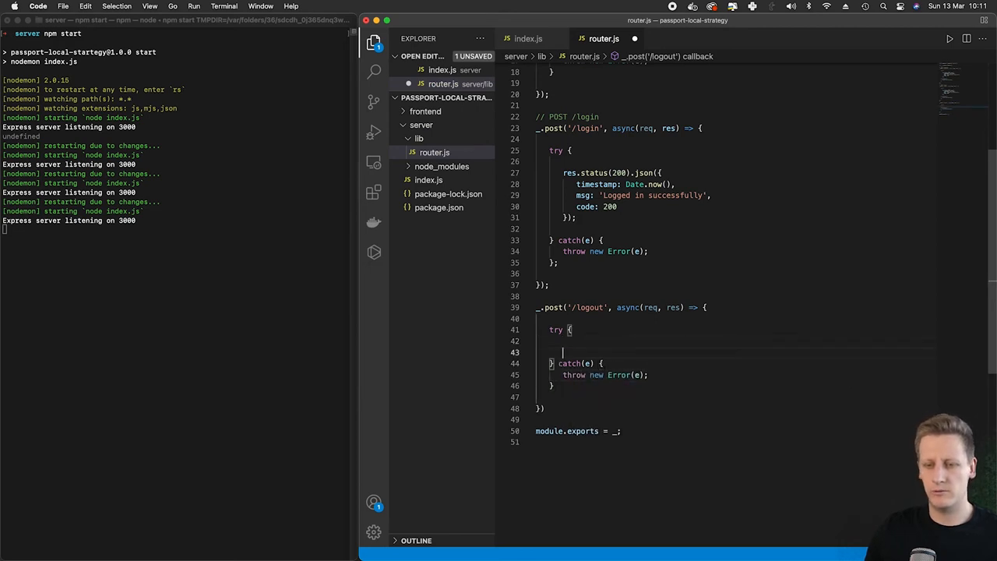
pyautogui.write('res.status(200).json({')
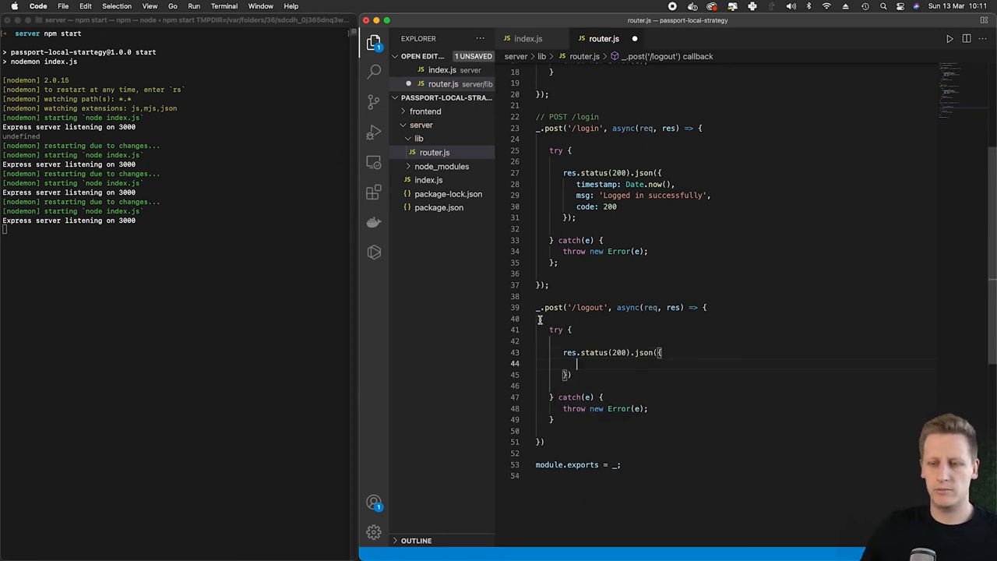
pyautogui.moveTo(693, 340)
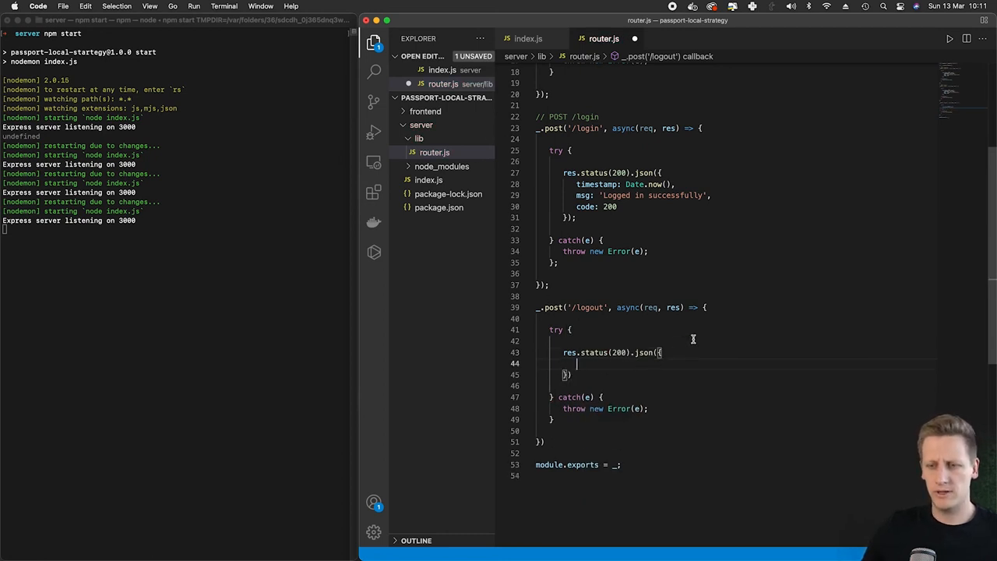
pyautogui.write('timestamp: Date.now(),')
pyautogui.write("msg: 'Logged out successfully',")
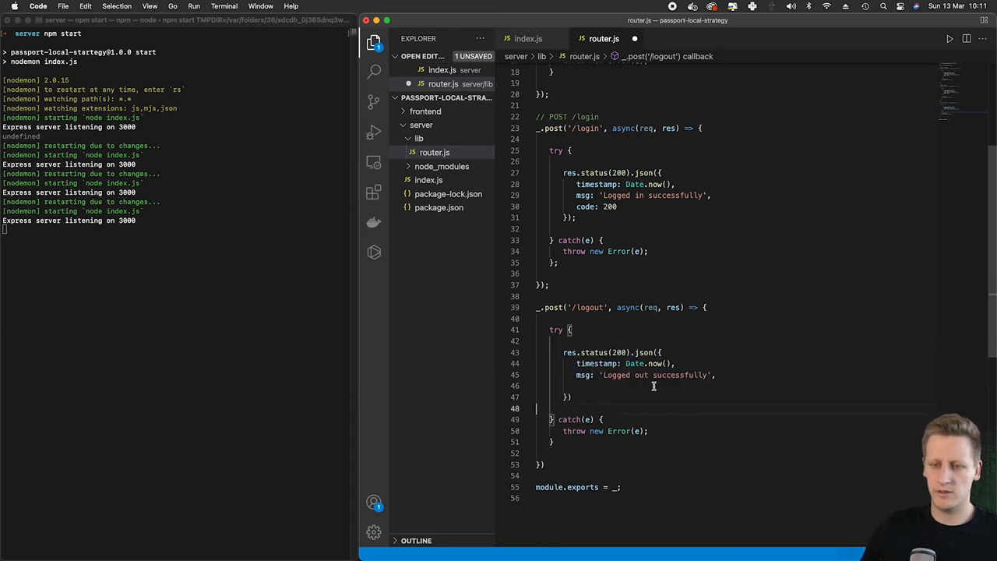
pyautogui.write('code: 20')
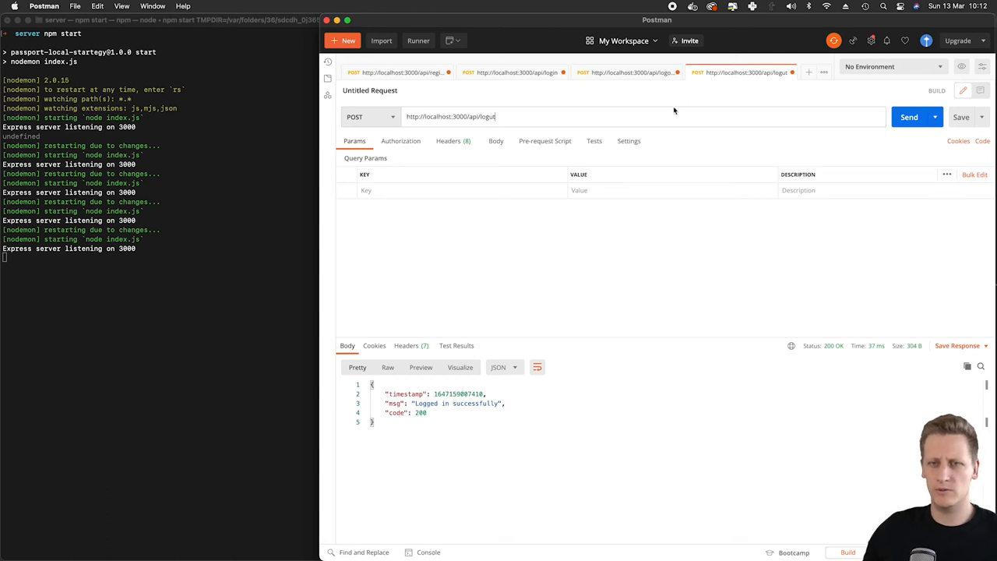
pyautogui.moveTo(885, 141)
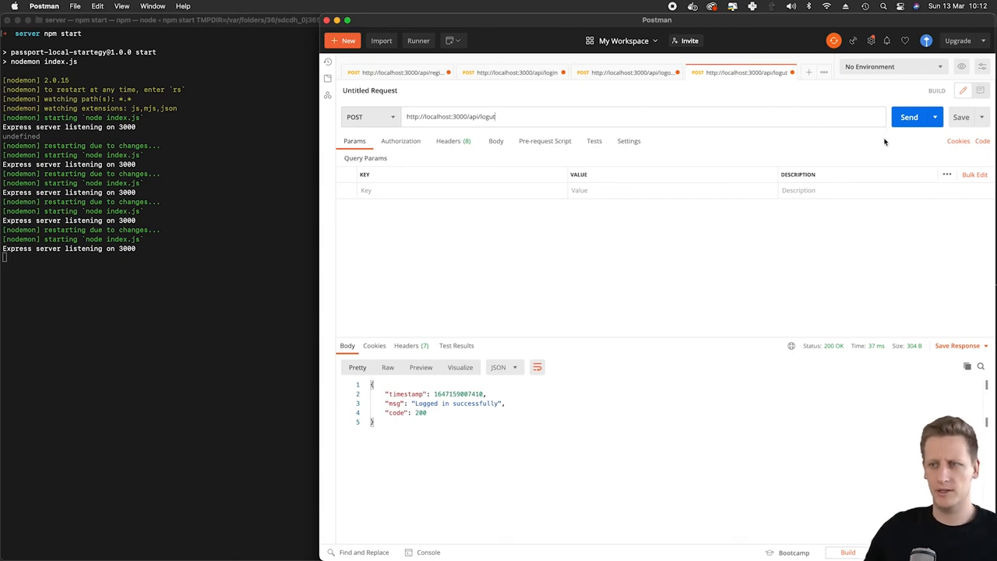
# - Send the POST to localhost:3000/api/logout and get 'Logged out successfully' with code 200
pyautogui.click(908, 117)
pyautogui.write('o')
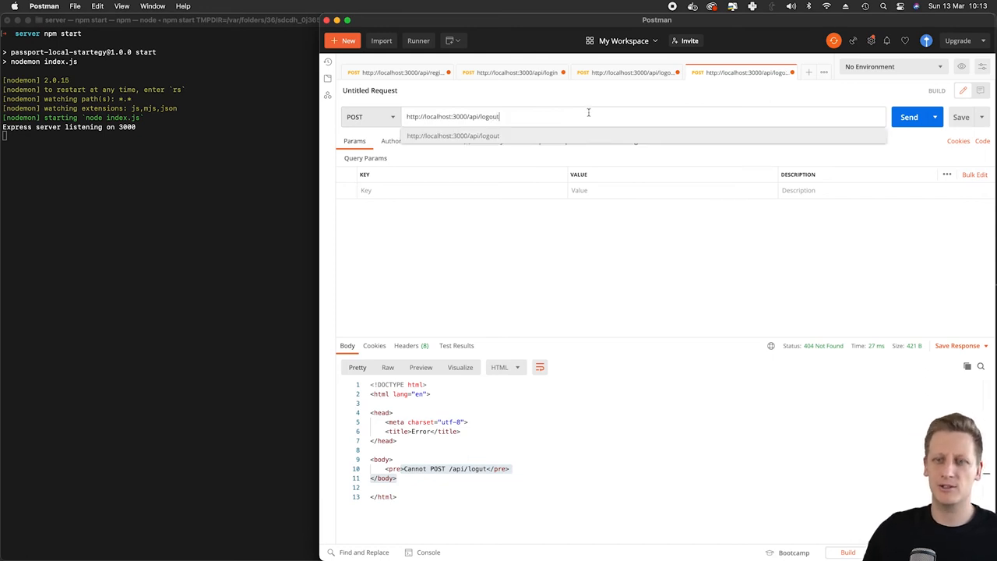
pyautogui.click(910, 117)
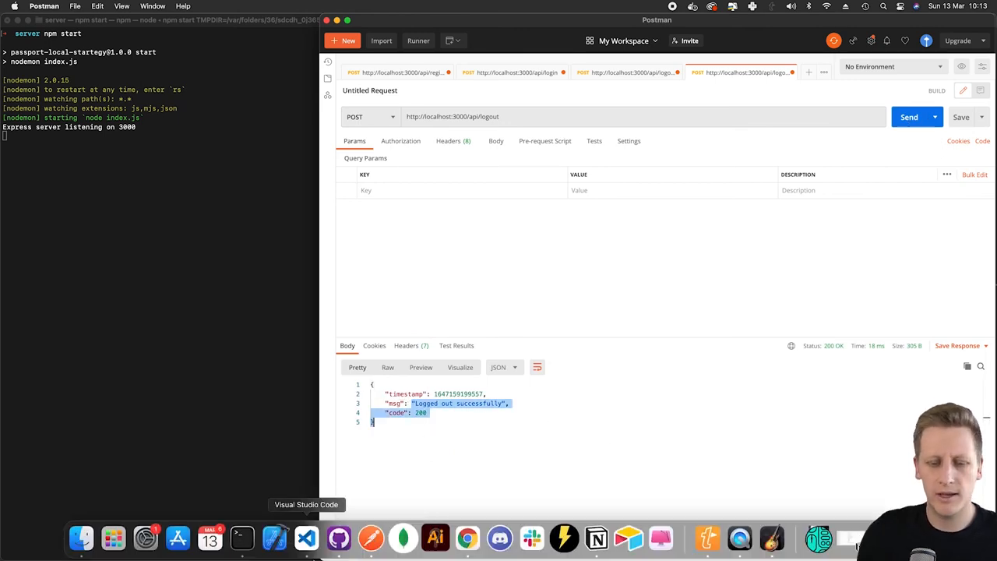
pyautogui.click(305, 537)
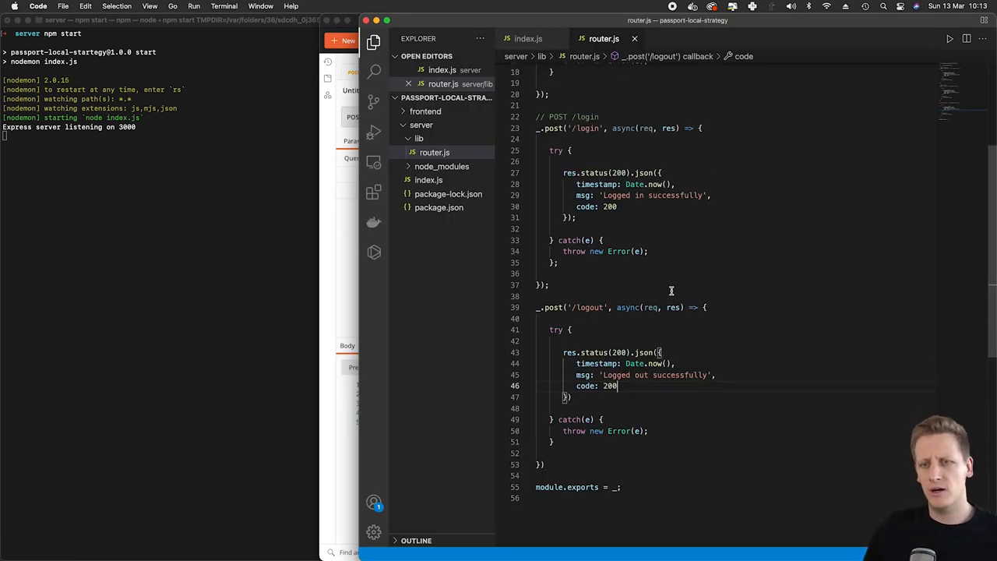
pyautogui.scroll(3)
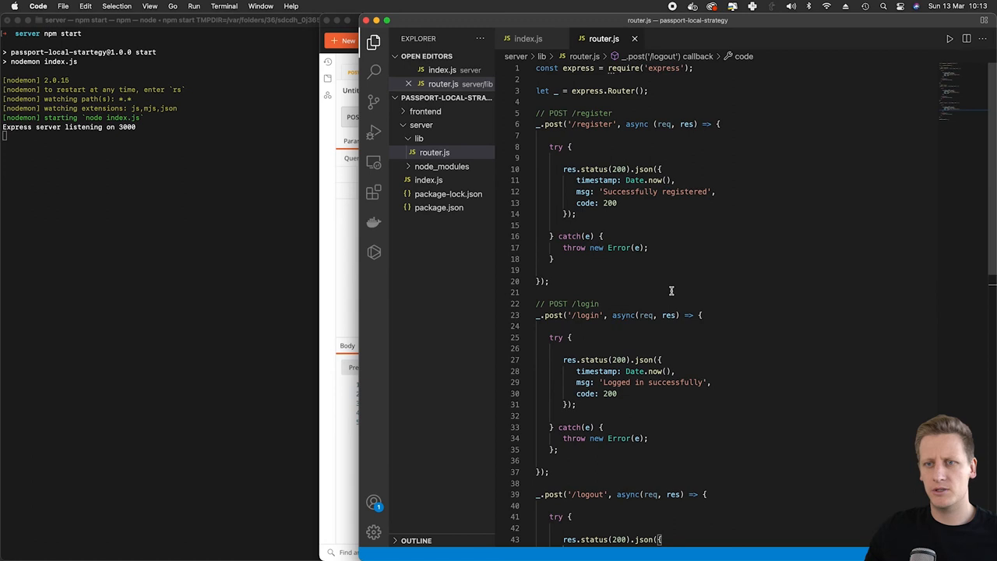
pyautogui.scroll(-3)
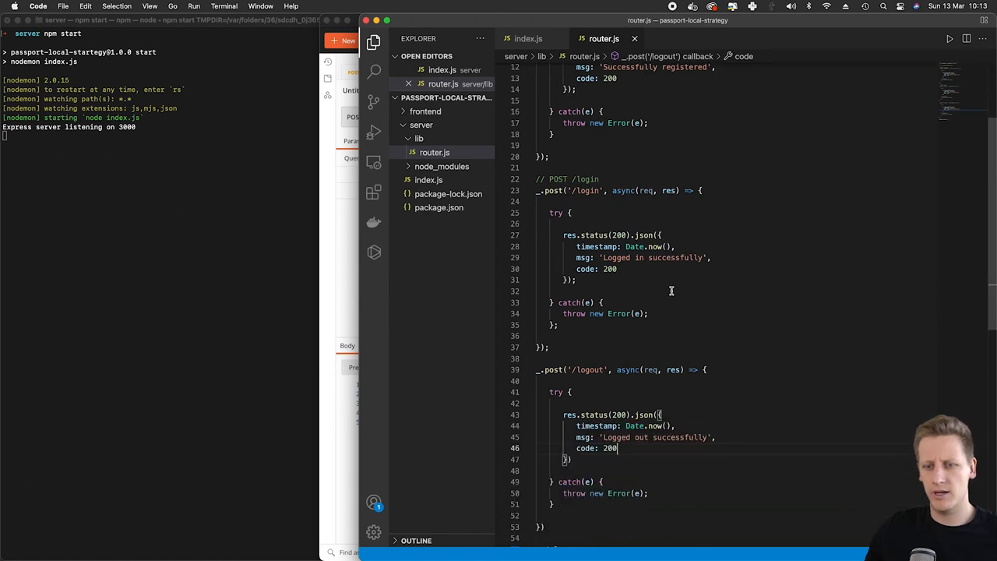
pyautogui.scroll(3)
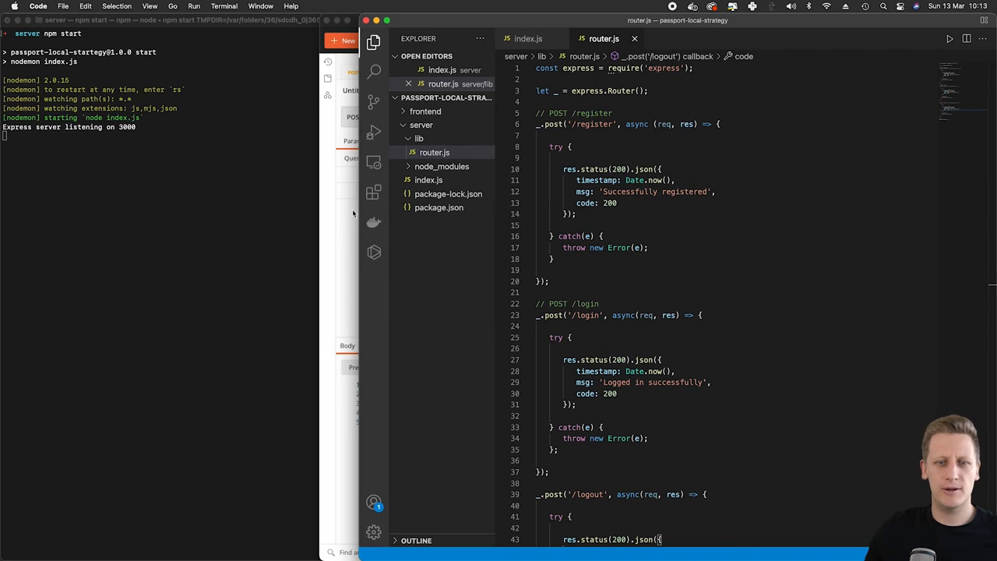
pyautogui.moveTo(327, 226)
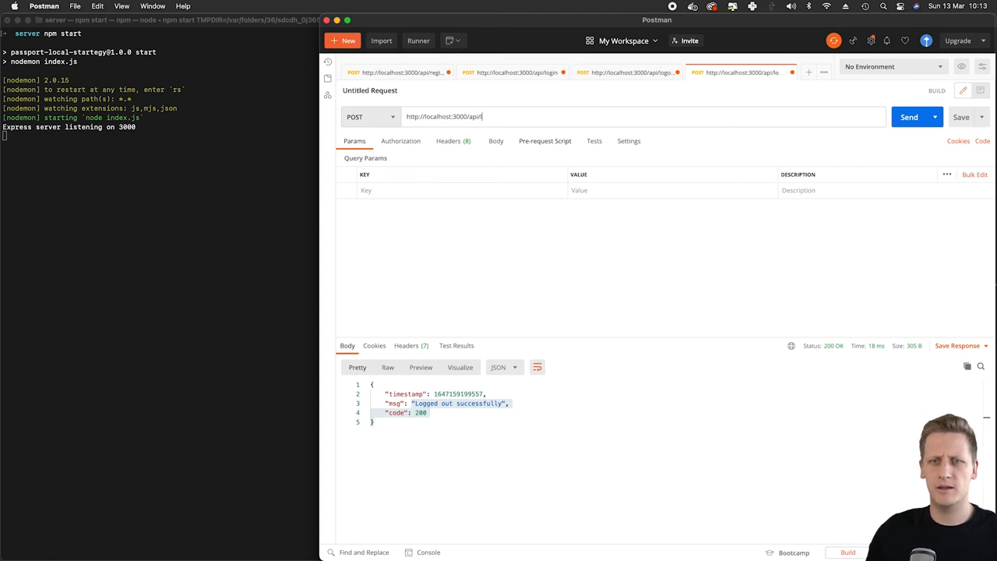
# - Send a POST to the nonexistent localhost:3000/api/mistake route to see the server's answer
pyautogui.write('mstakt')
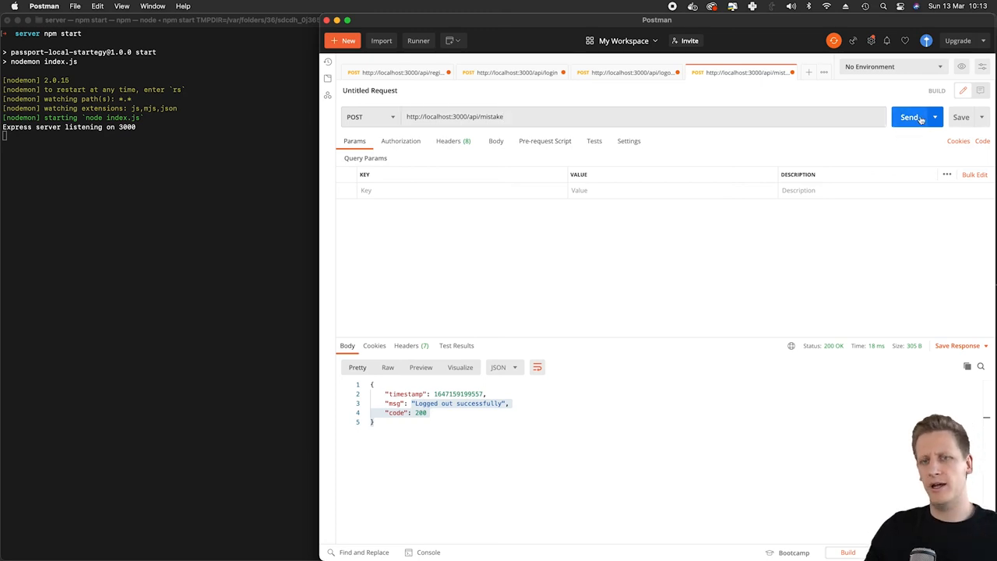
pyautogui.click(910, 117)
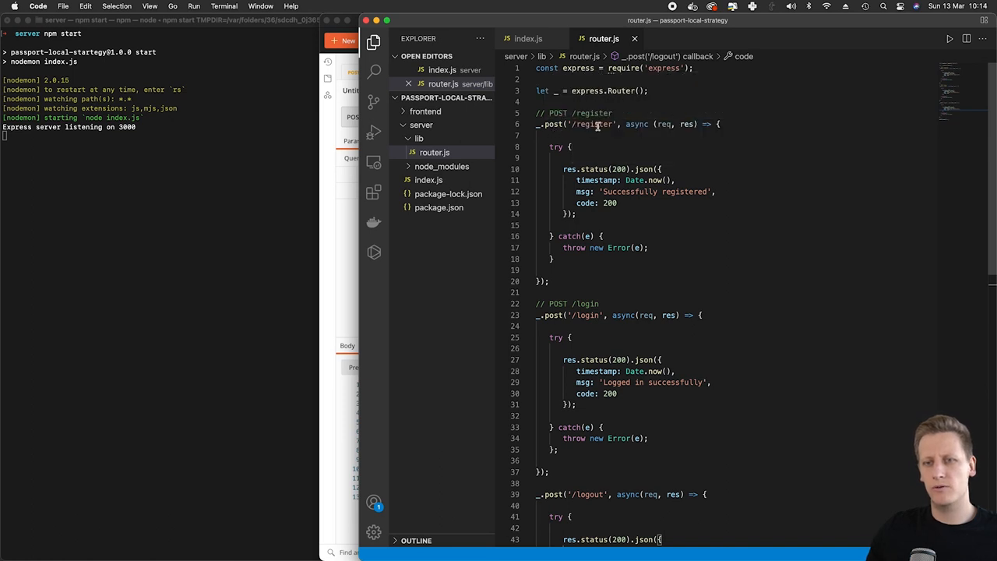
pyautogui.scroll(-3)
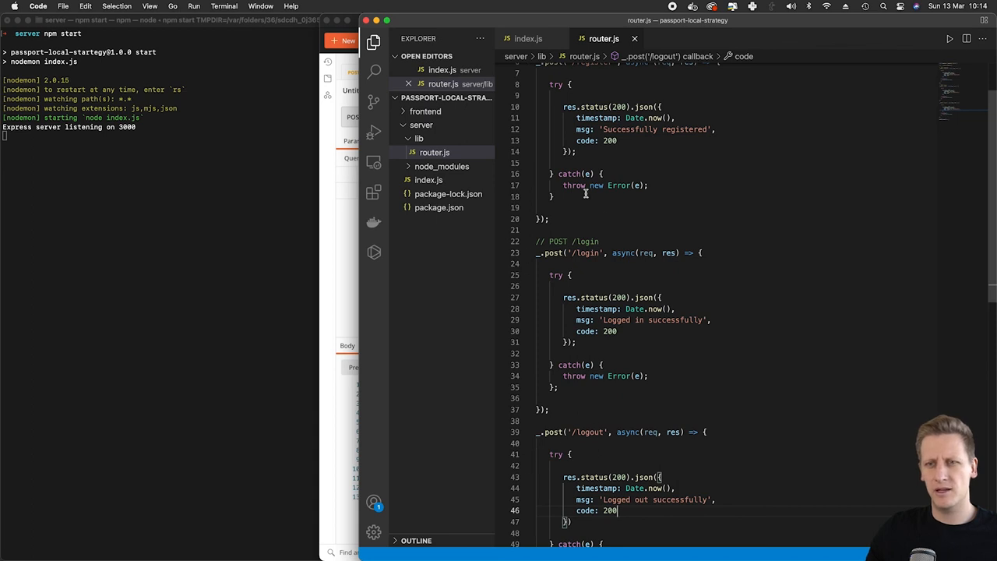
pyautogui.scroll(3)
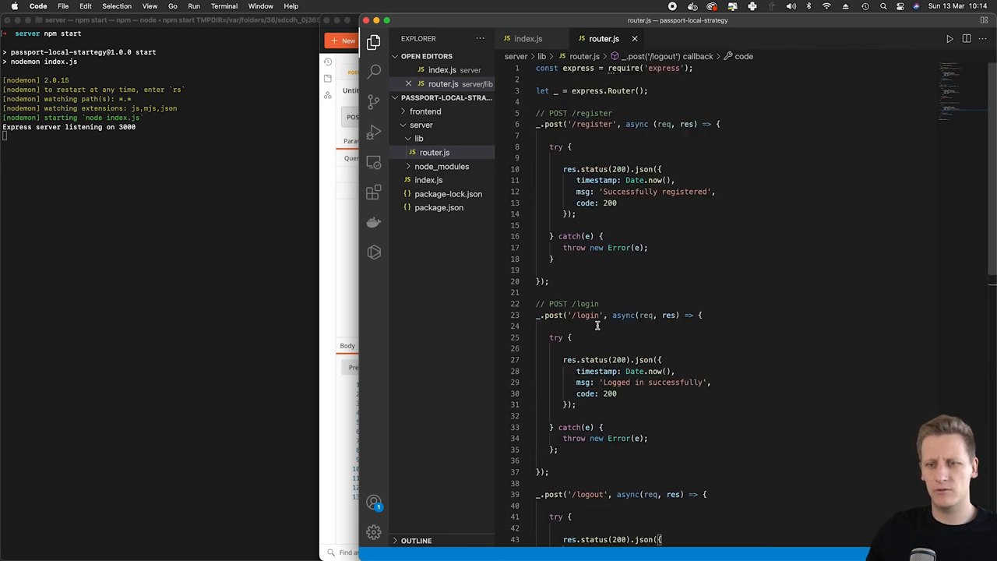
pyautogui.scroll(-3)
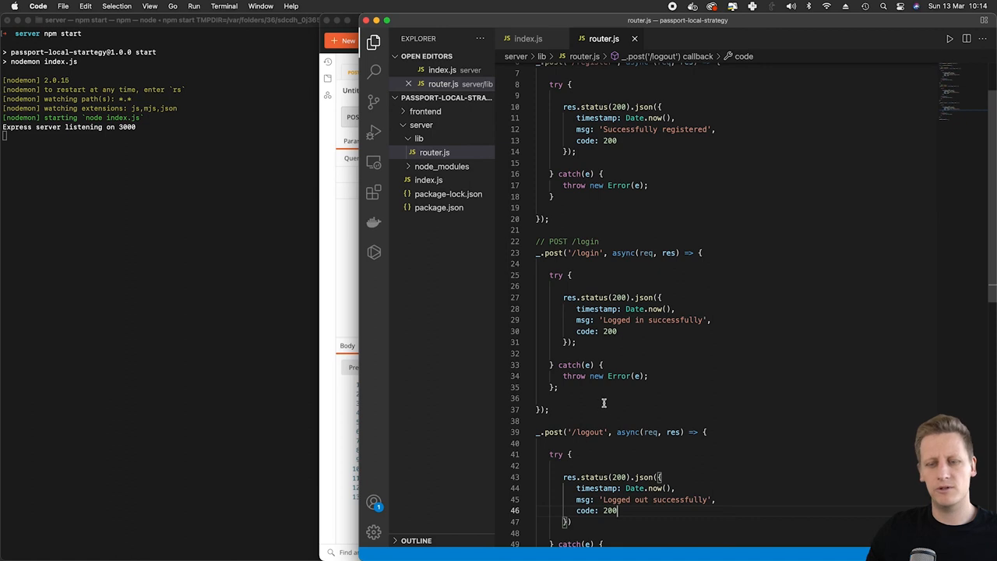
pyautogui.scroll(-3)
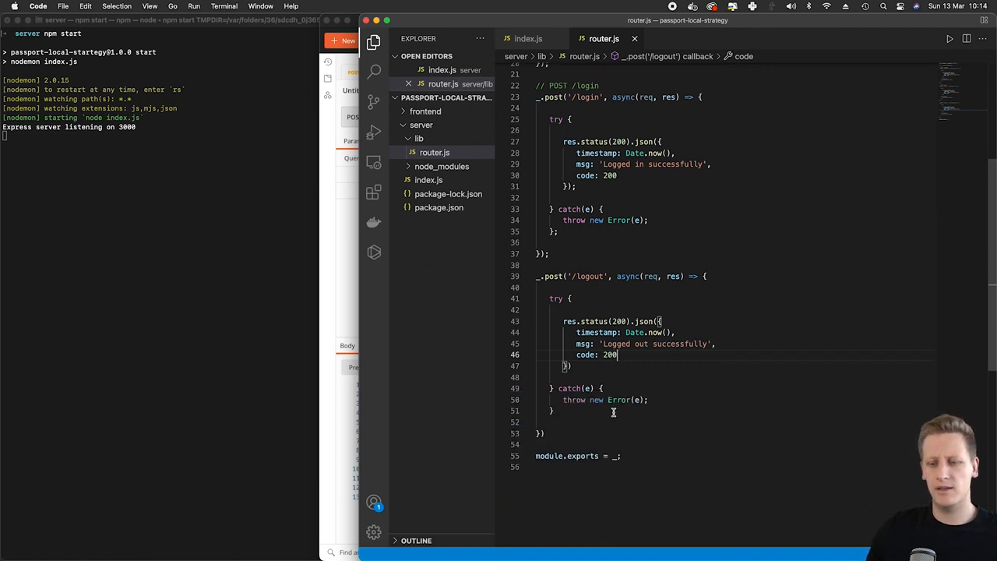
pyautogui.scroll(3)
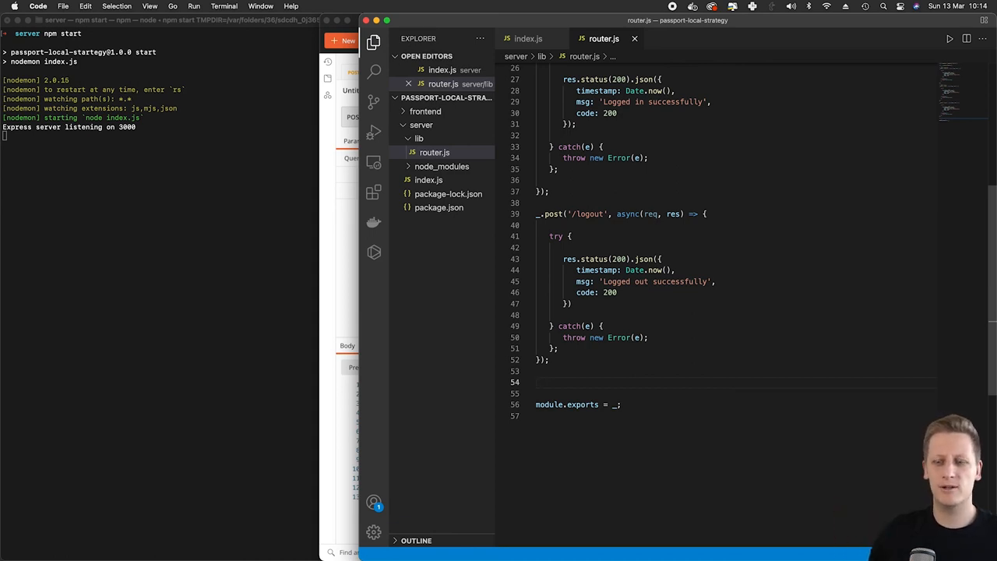
pyautogui.press('cmd+s')
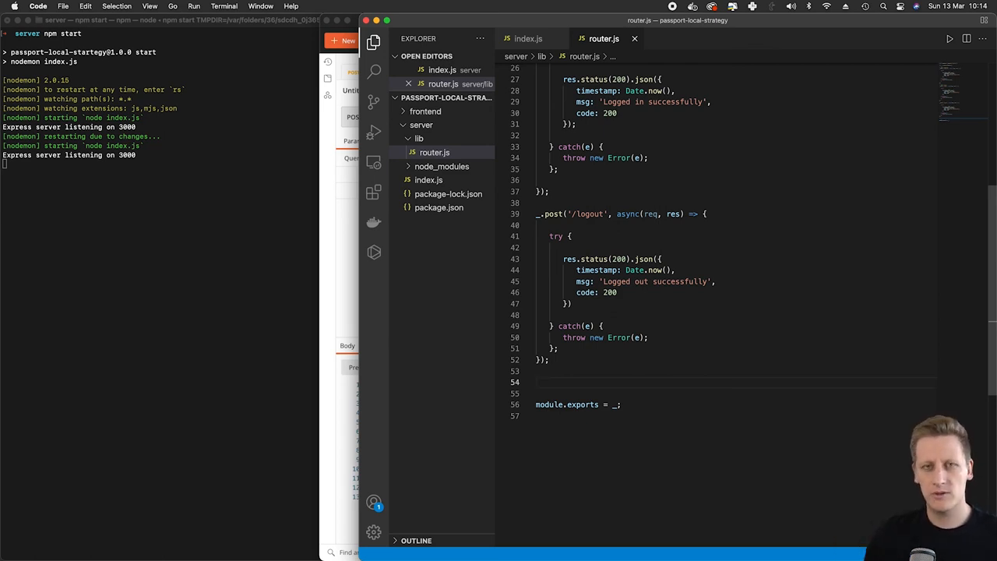
pyautogui.click(538, 382)
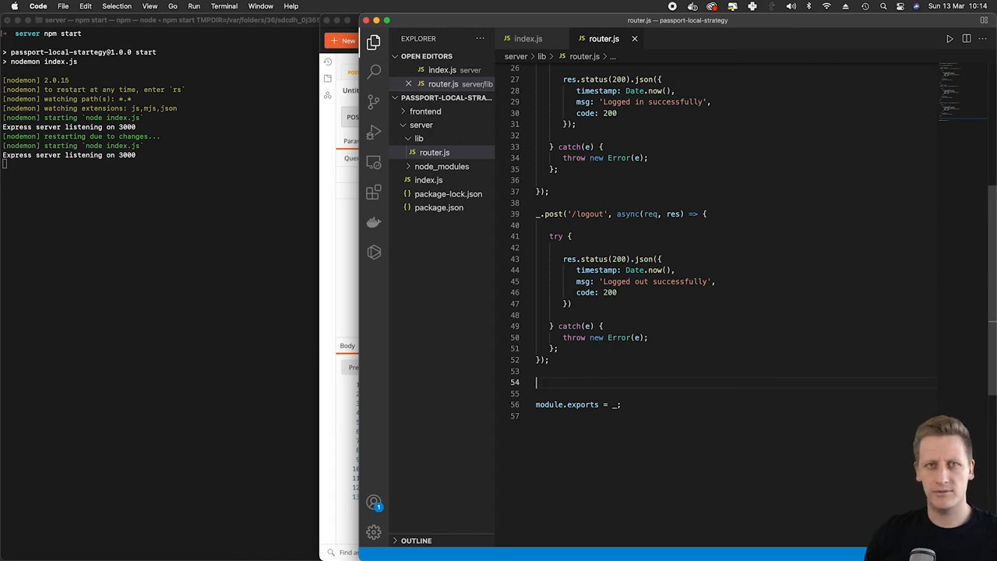